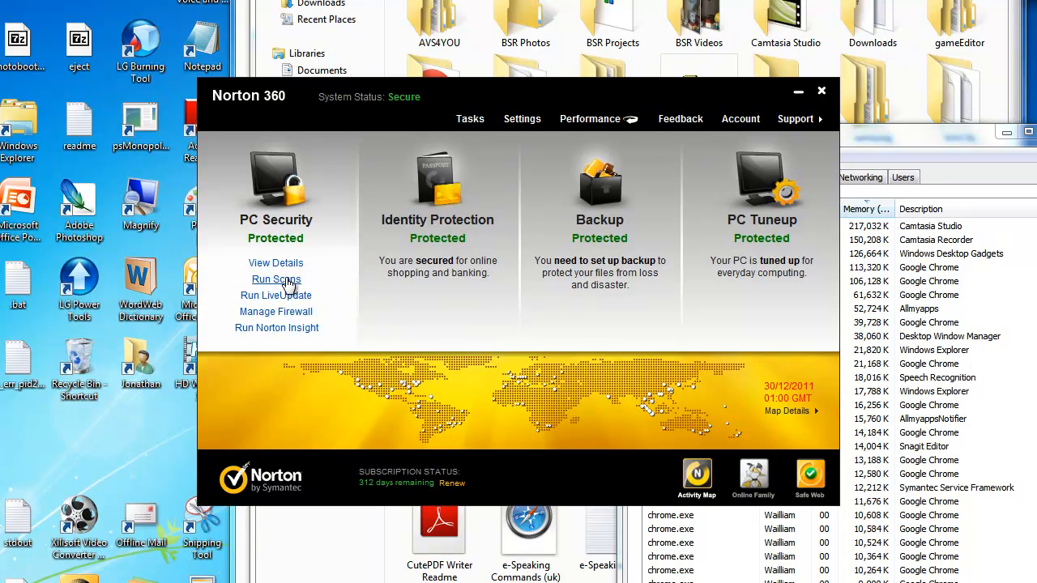
Browse the scan list, trying Quick Reputation Scan then Quick Scan
click(276, 279)
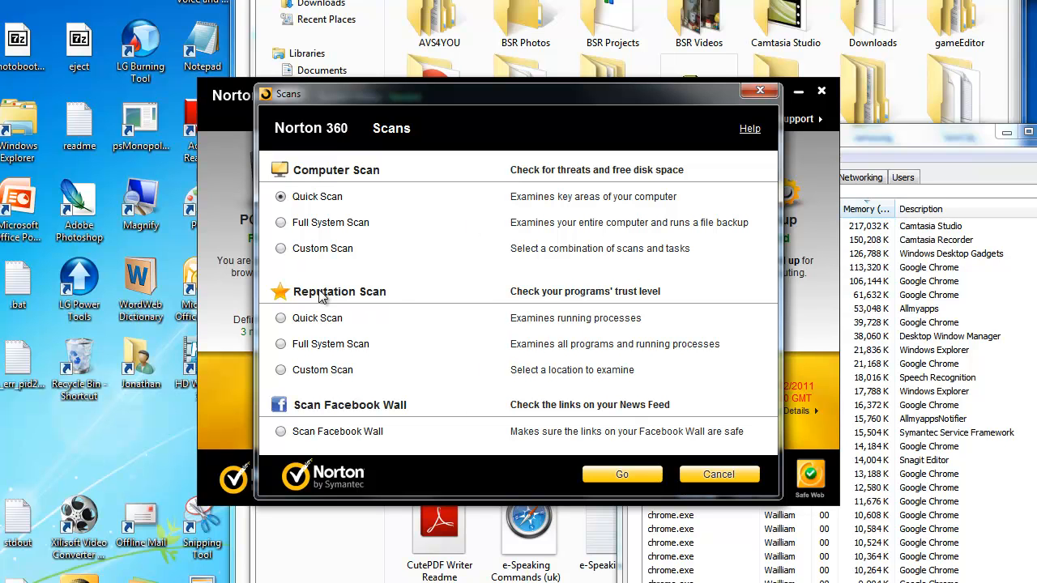
click(280, 317)
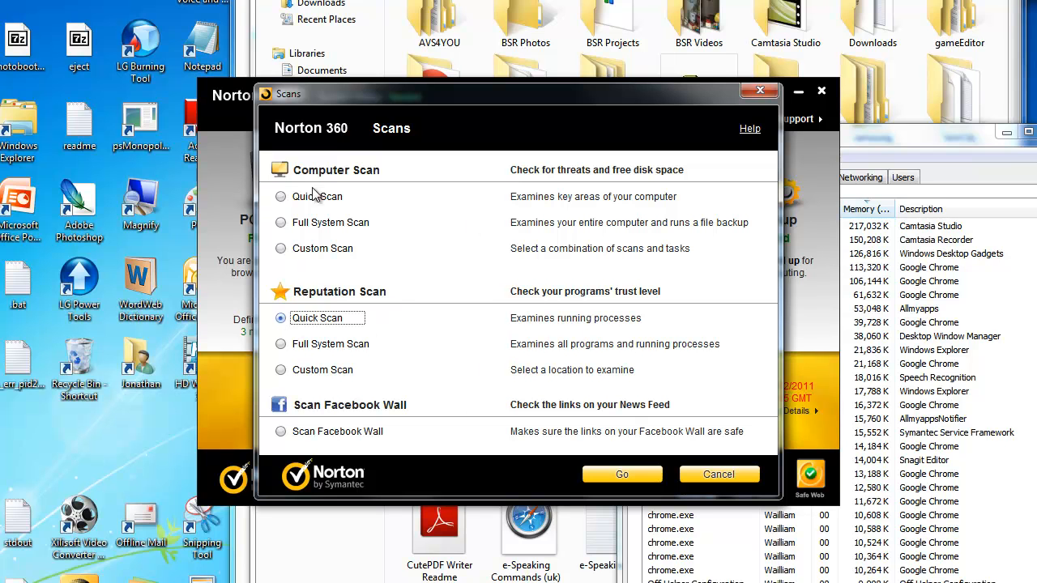
click(280, 197)
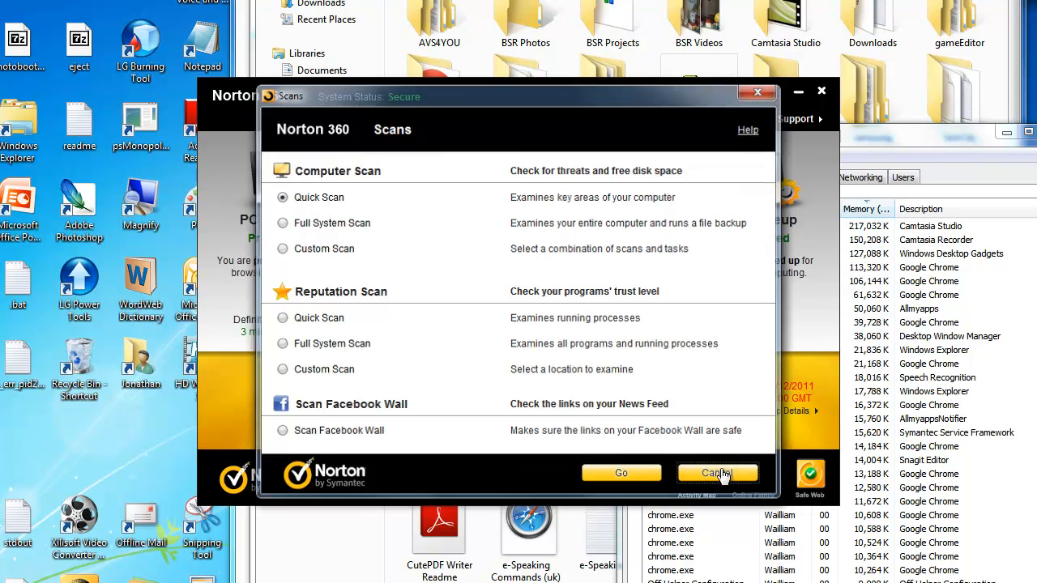
Close scans unrun, then clean IE and Windows temporary files and dismiss the report
click(716, 473)
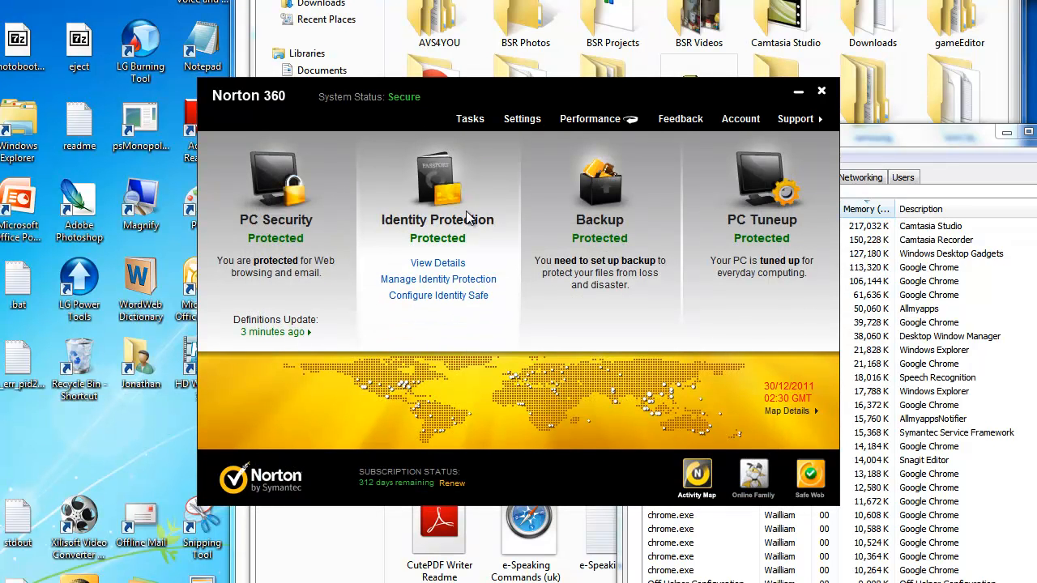
mouse_move(482, 262)
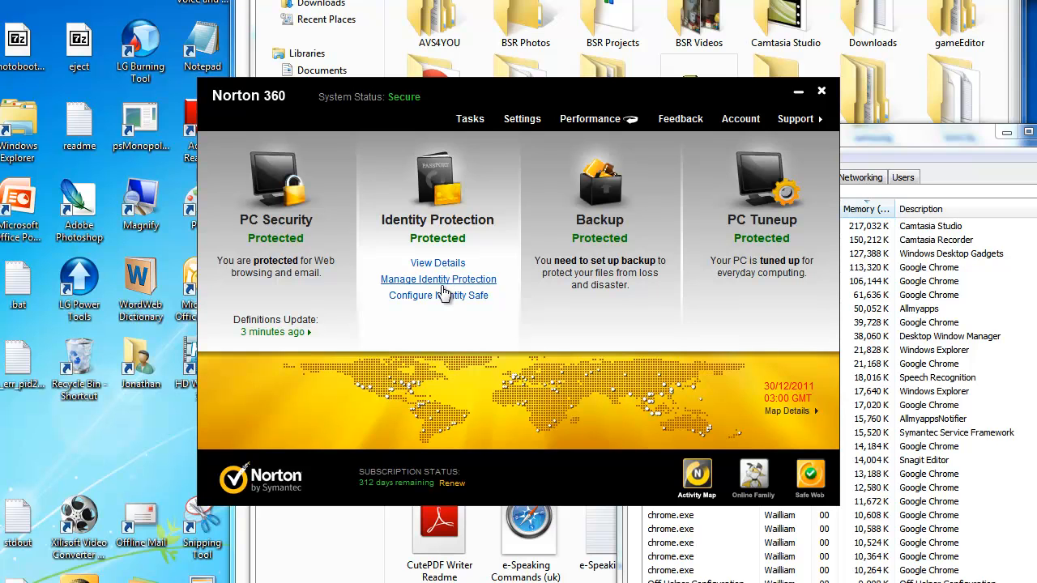
mouse_move(466, 213)
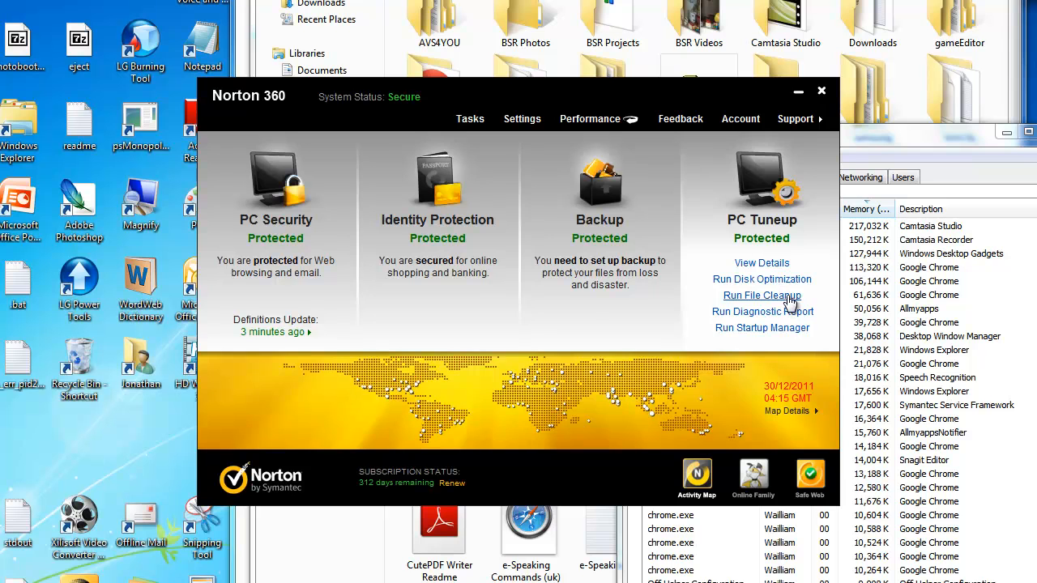
click(761, 294)
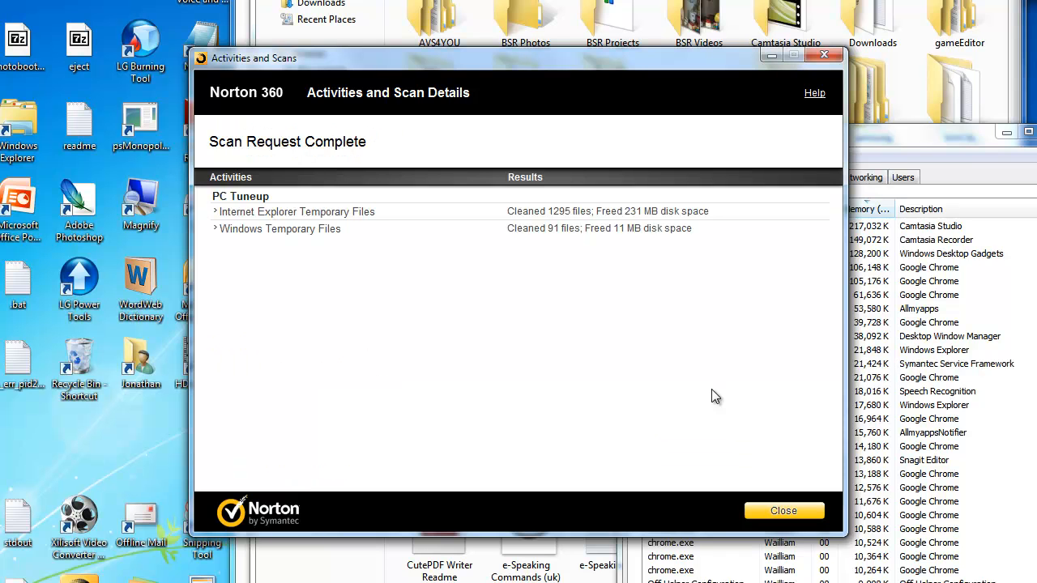
mouse_move(762, 463)
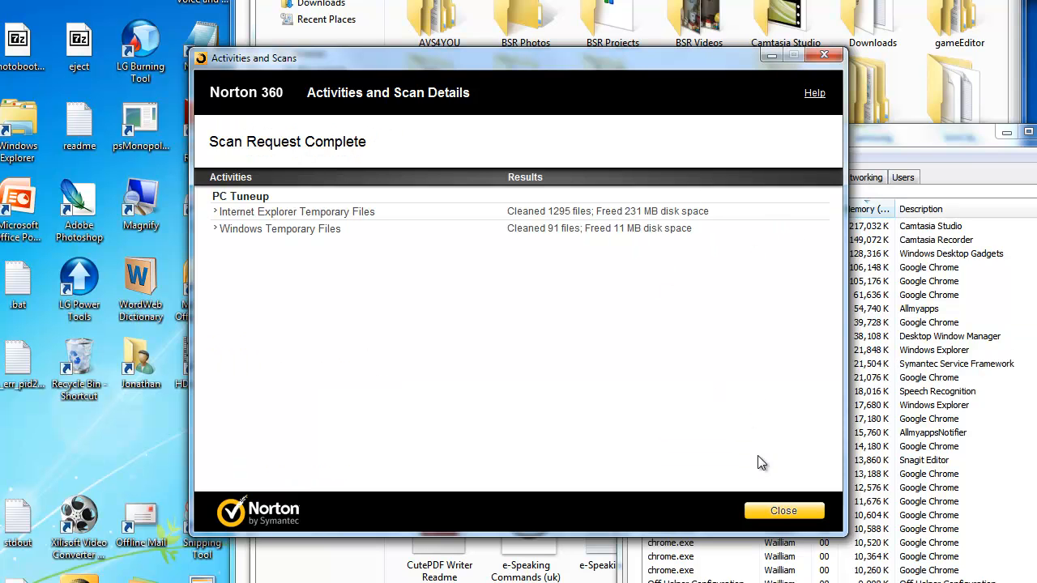
click(783, 510)
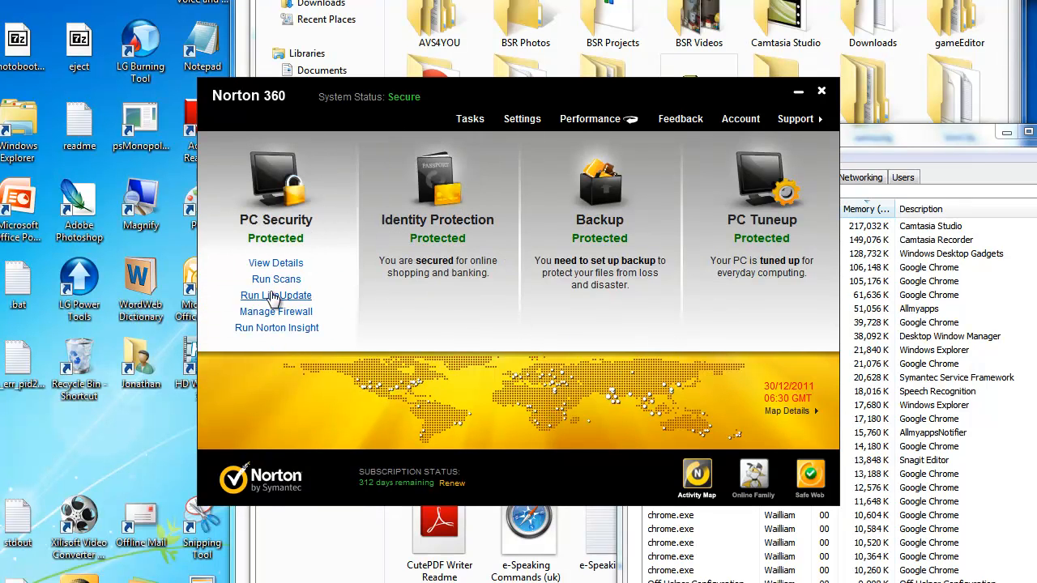
Run LiveUpdate, skip it midway, and close the 'not all updates succeeded' report
click(276, 294)
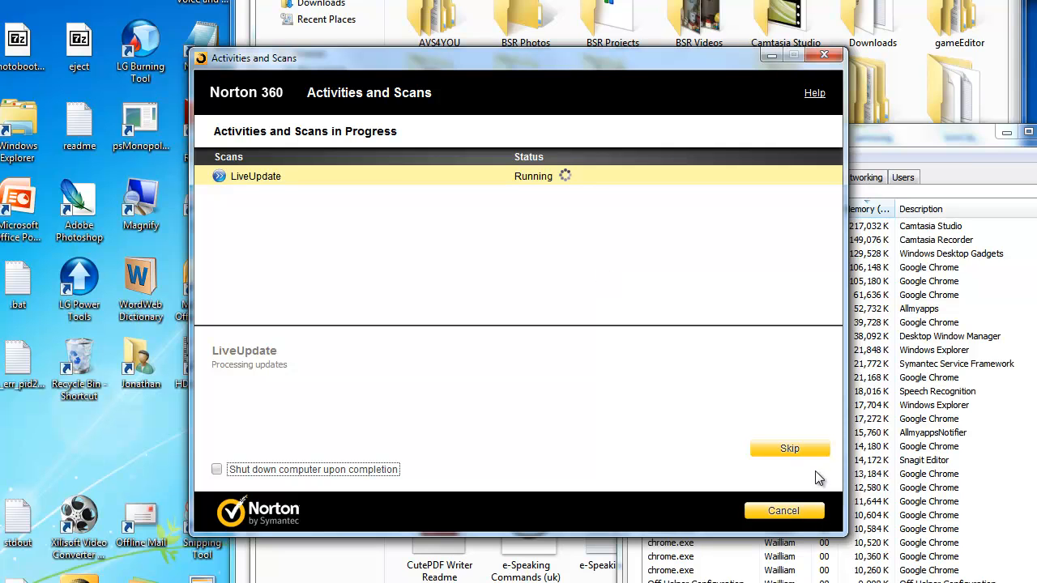
mouse_move(801, 460)
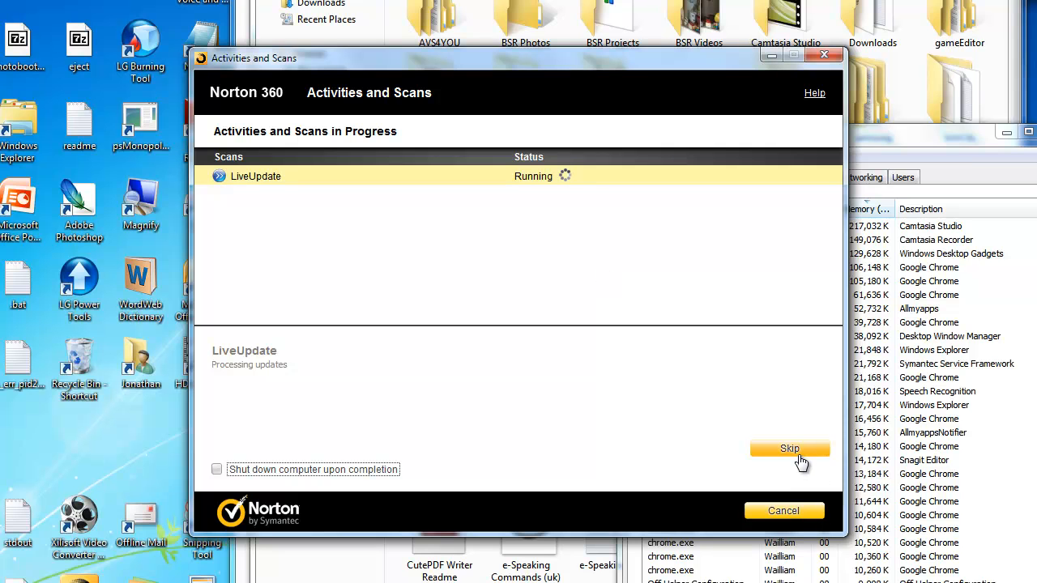
click(789, 448)
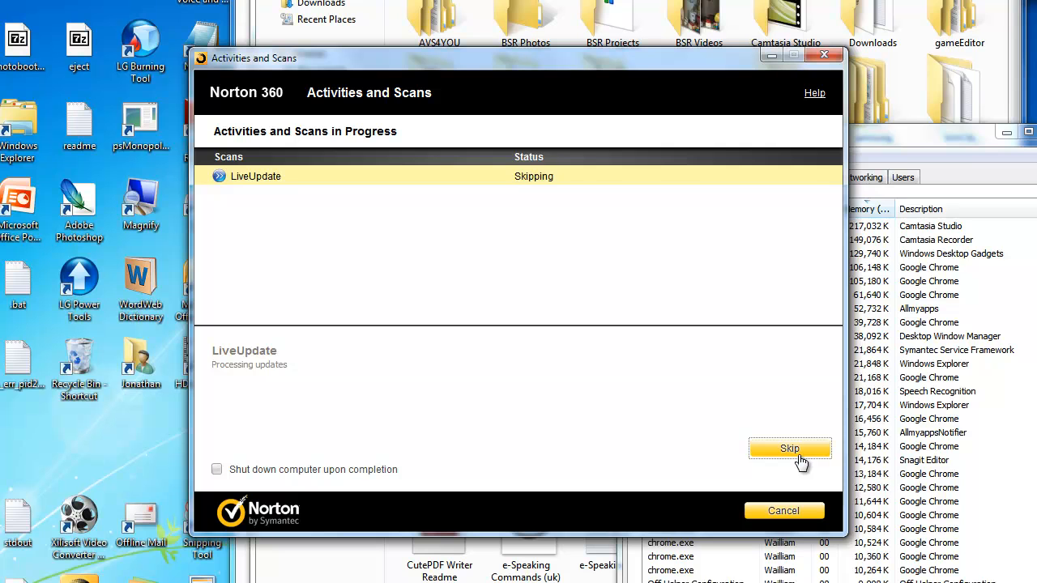
click(789, 448)
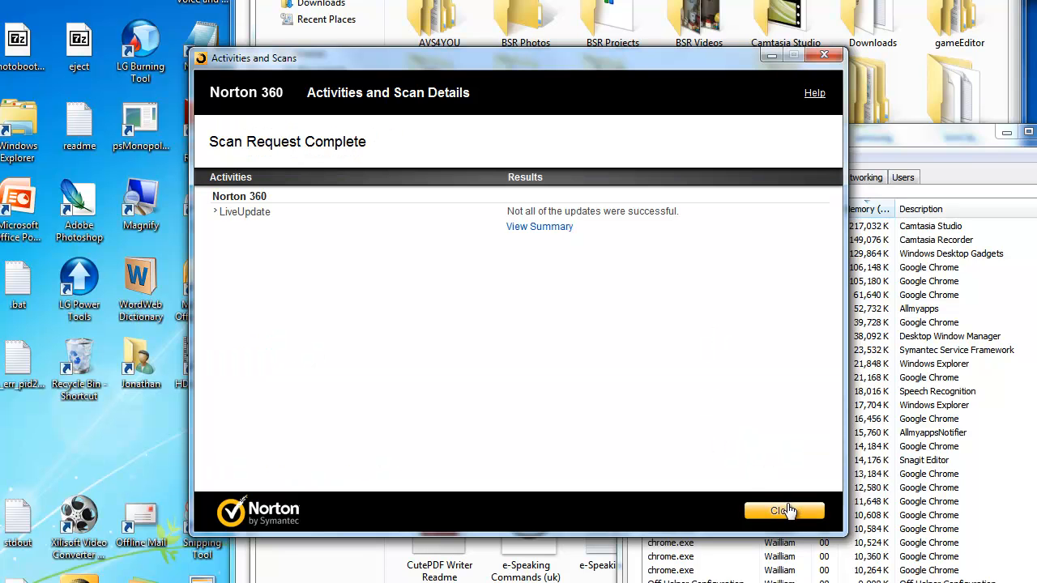
click(783, 510)
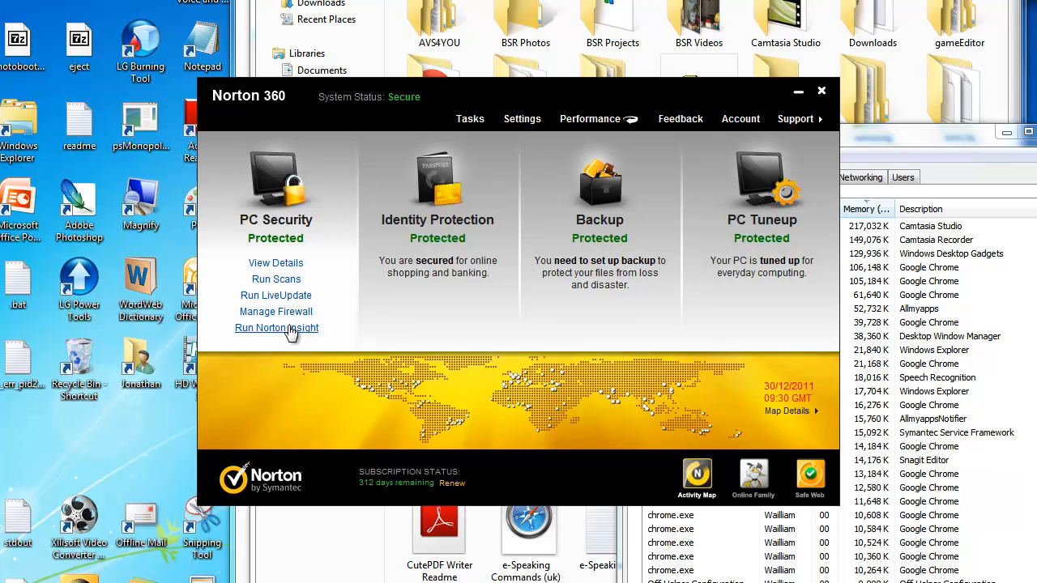
mouse_move(275, 312)
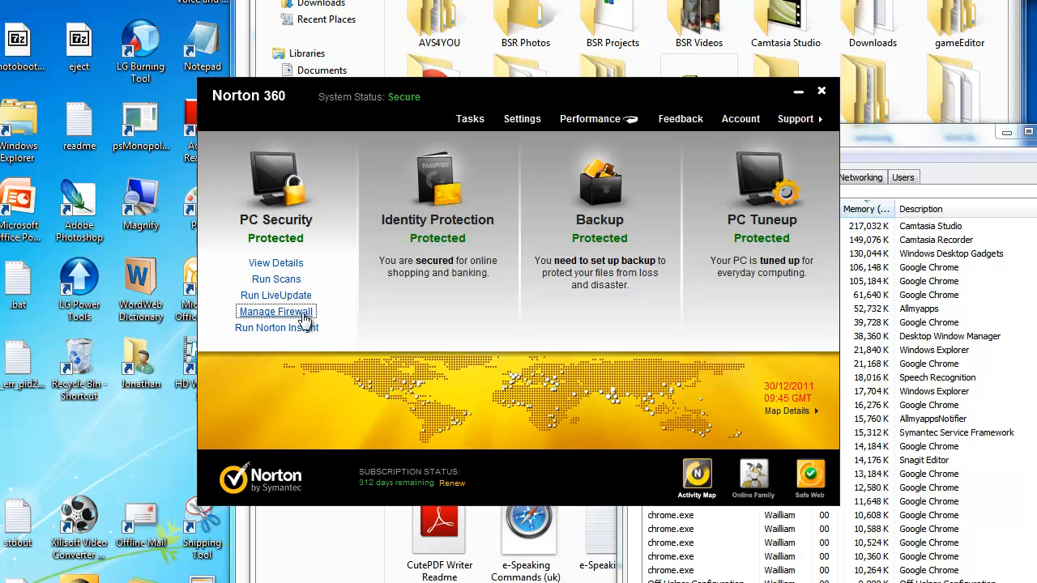
In firewall settings, view Program Rules, Traffic Rules, and Intrusion and Browser Protection
click(275, 312)
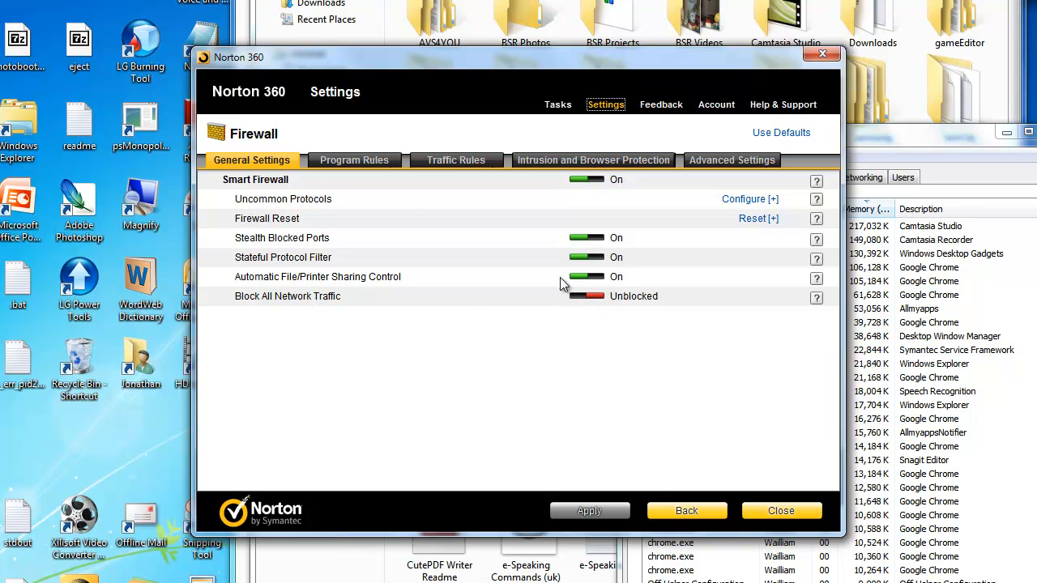
click(354, 159)
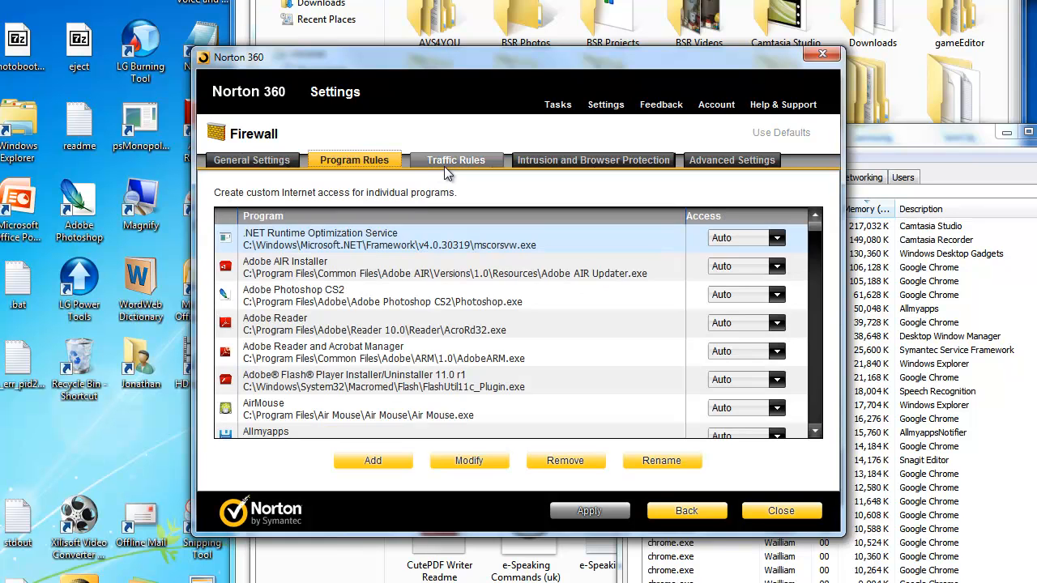
click(456, 159)
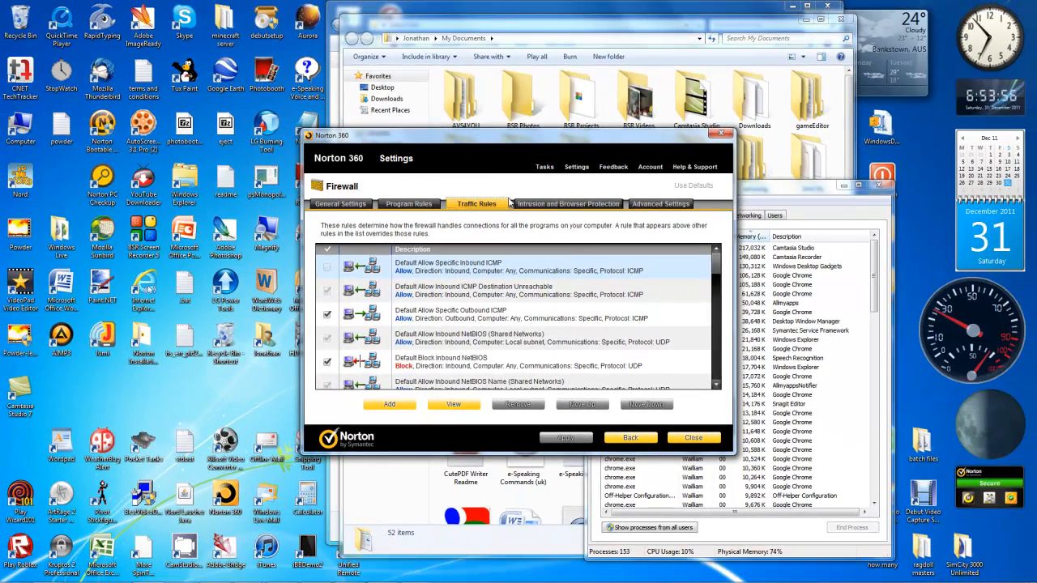
click(568, 203)
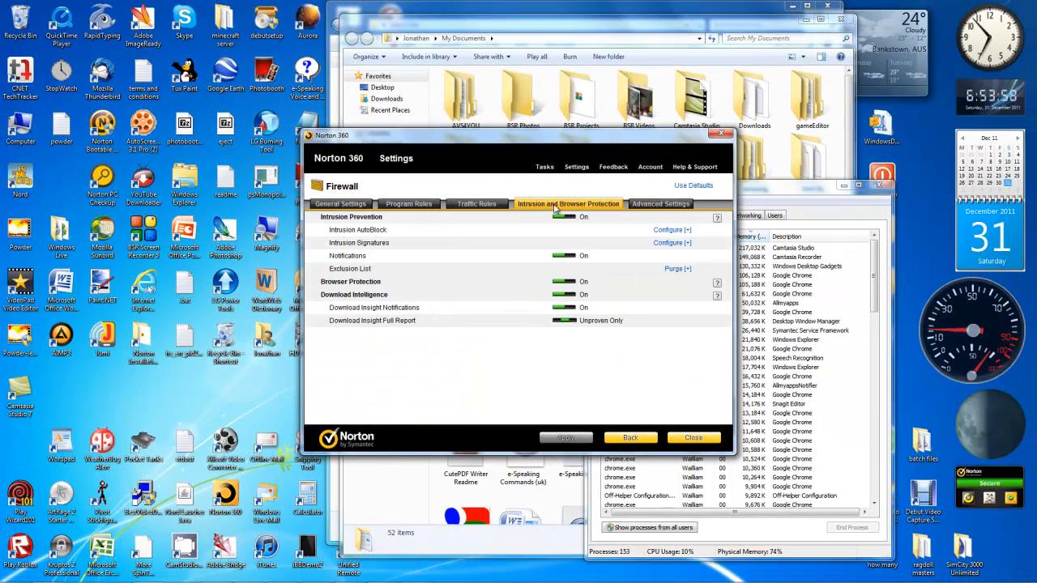